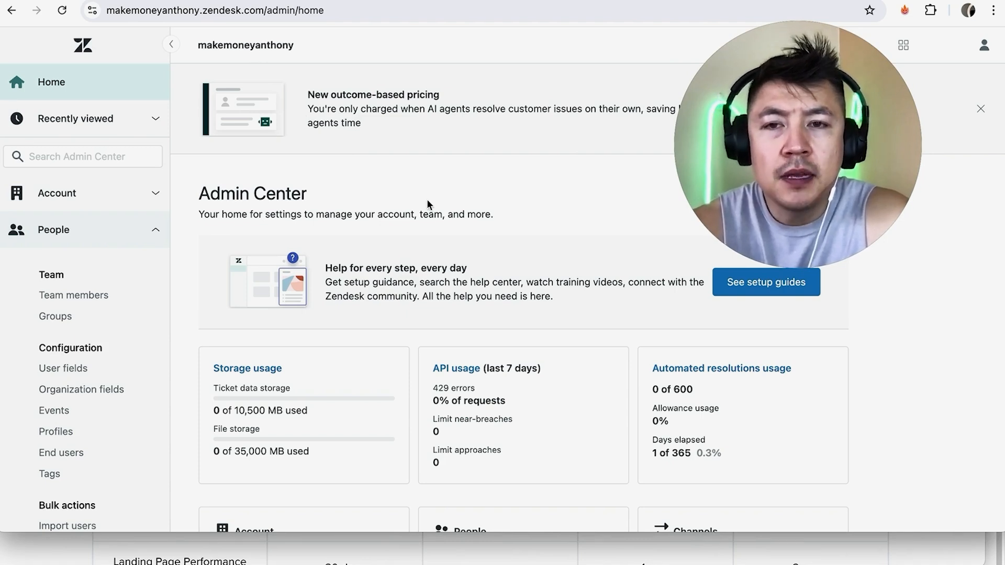
mouse_move(484, 194)
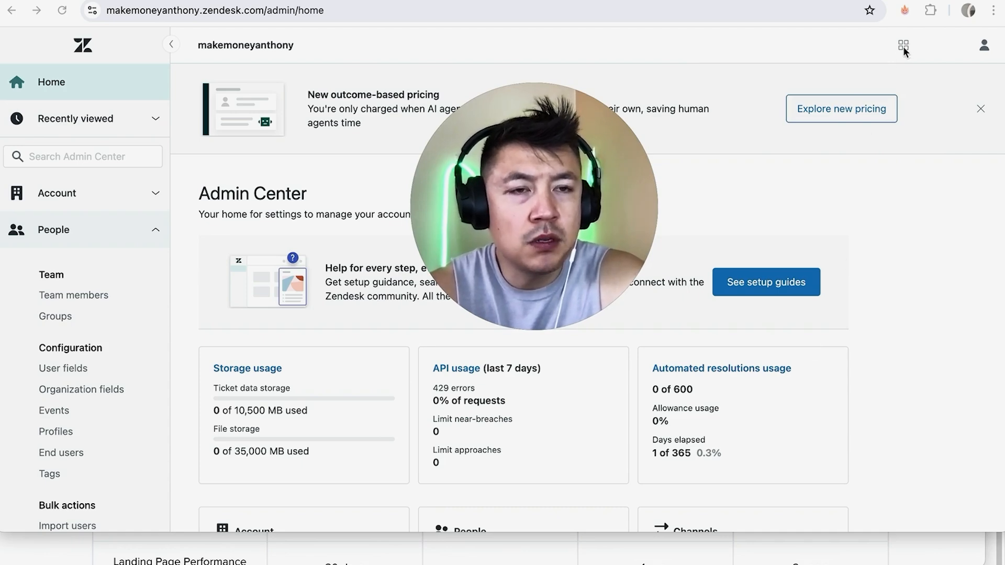
- Switch from the Admin Center to the Support agent workspace via the product switcher
click(903, 45)
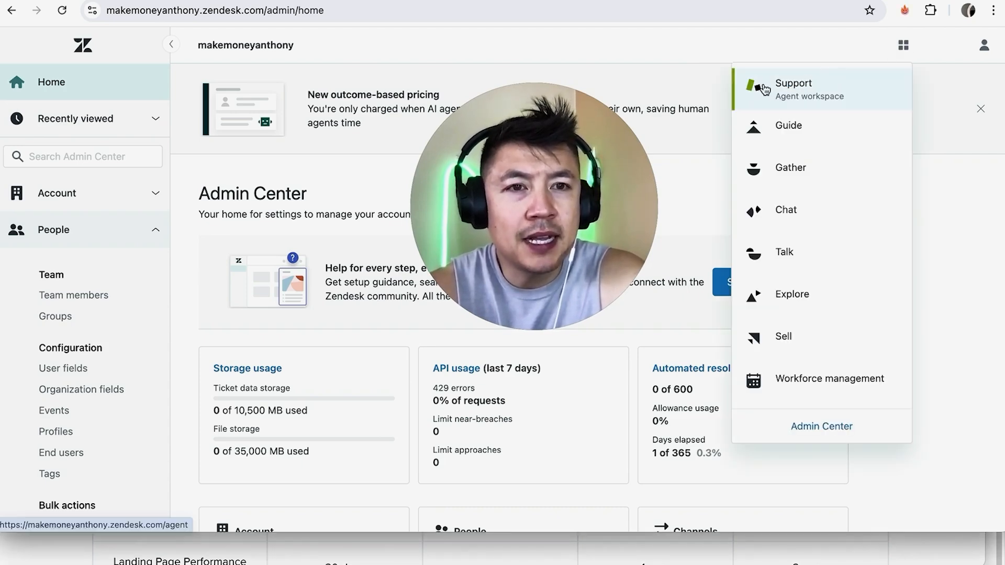
click(794, 82)
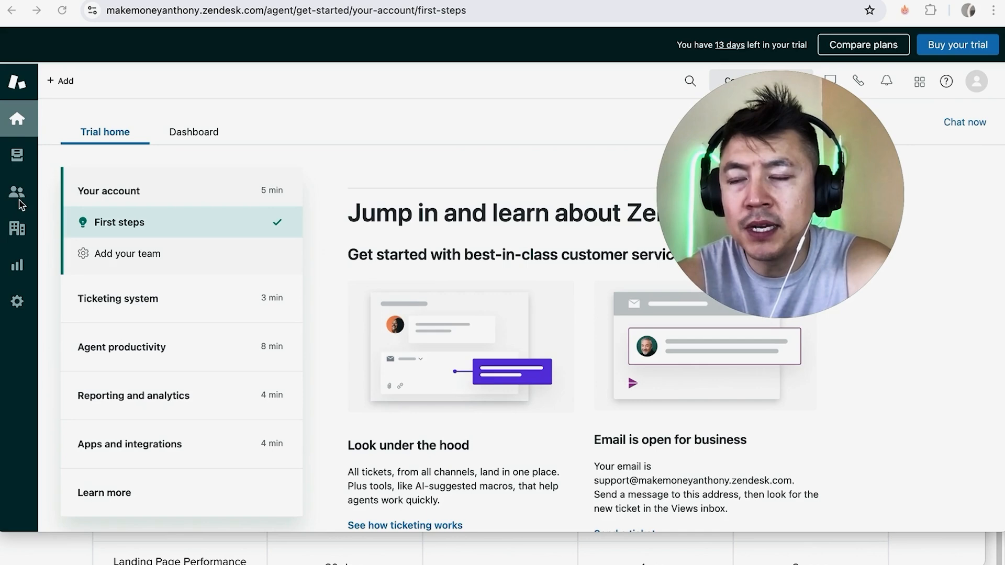
- View the Customers list of 15 customers, briefly starting and cancelling Add customer
click(18, 191)
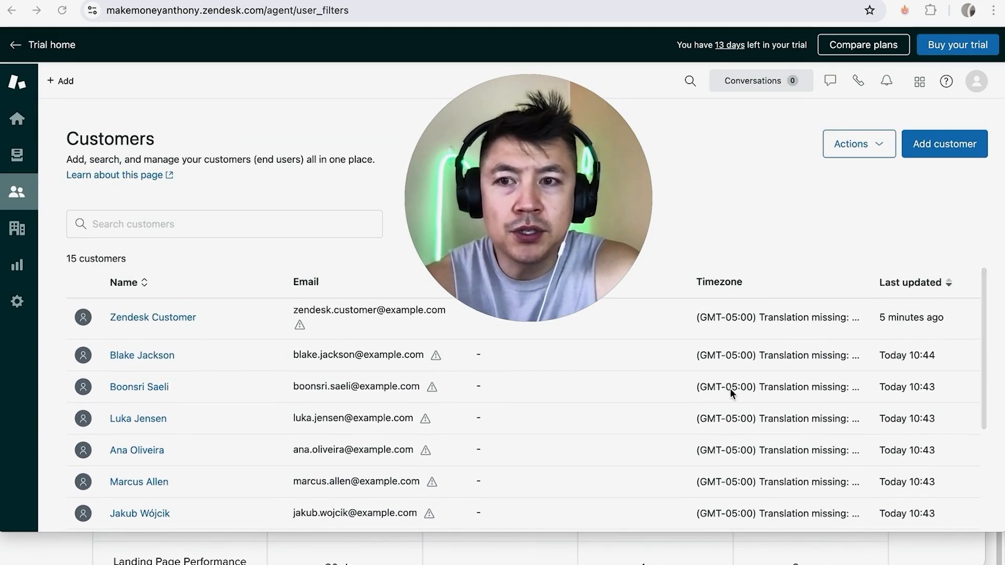
scroll(down, 3)
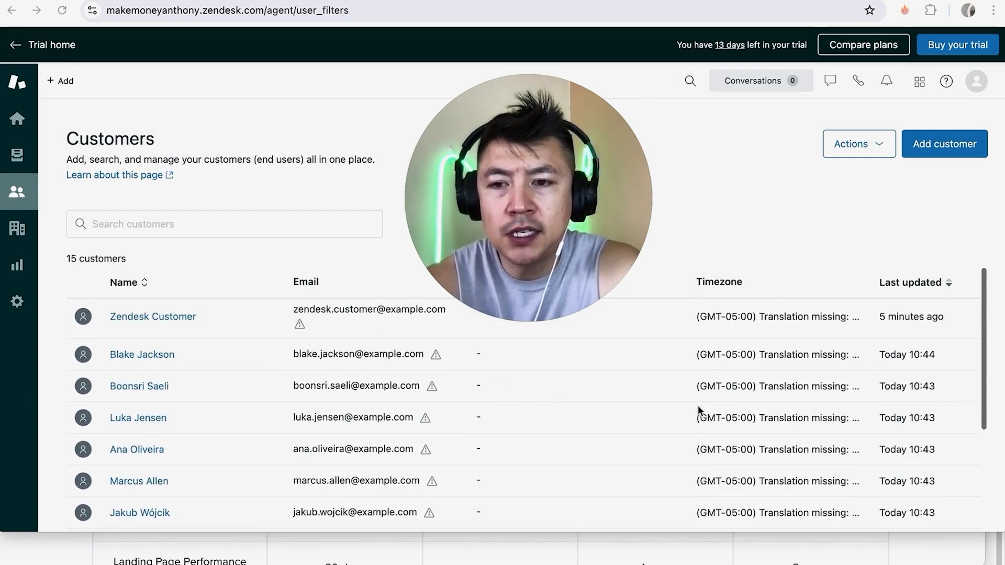
scroll(down, 3)
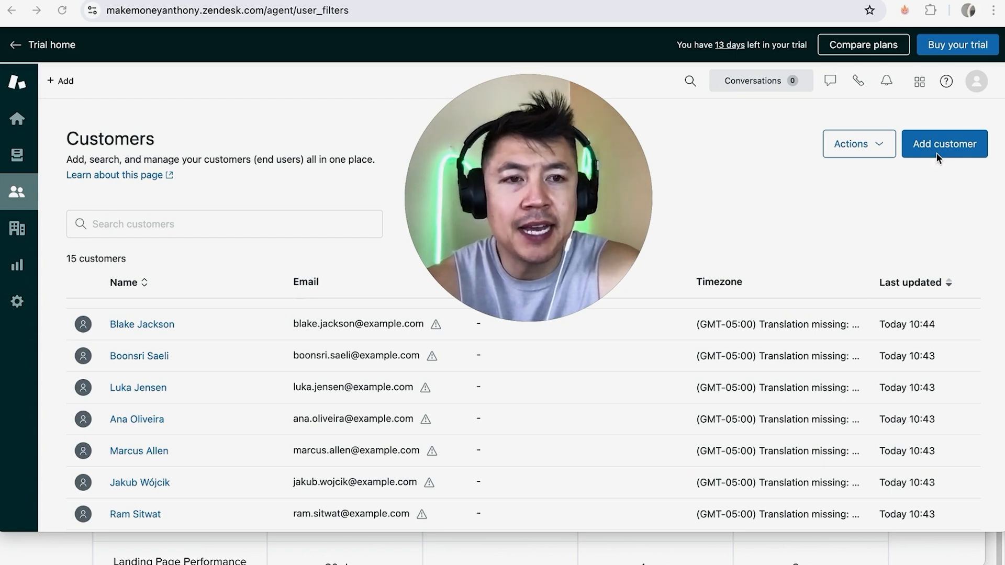
click(944, 144)
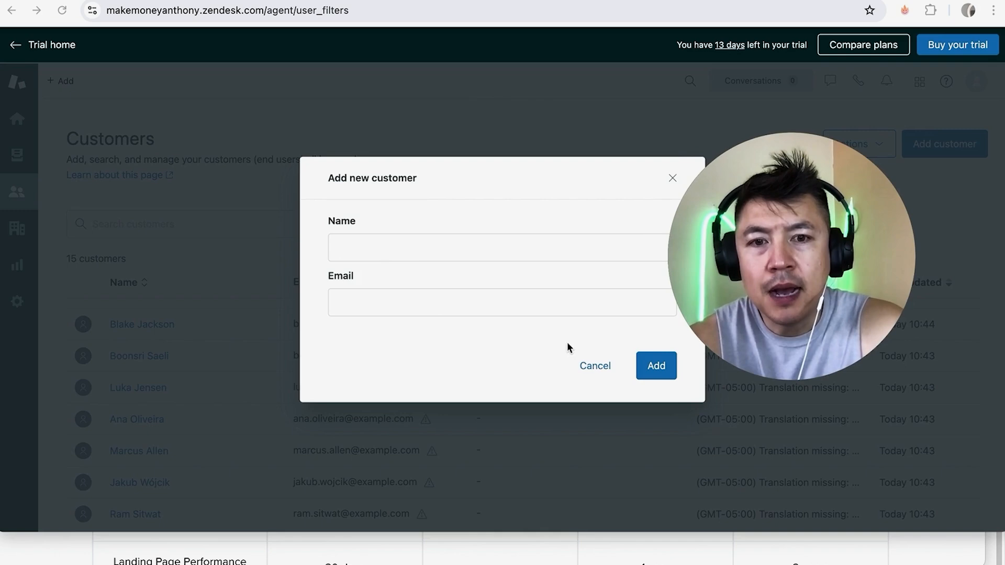
click(672, 178)
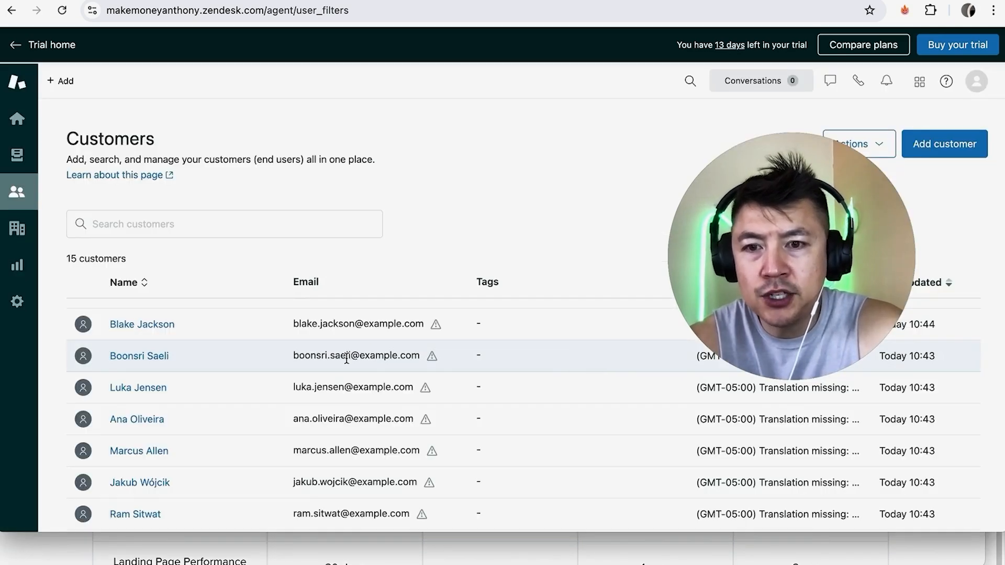
scroll(down, 3)
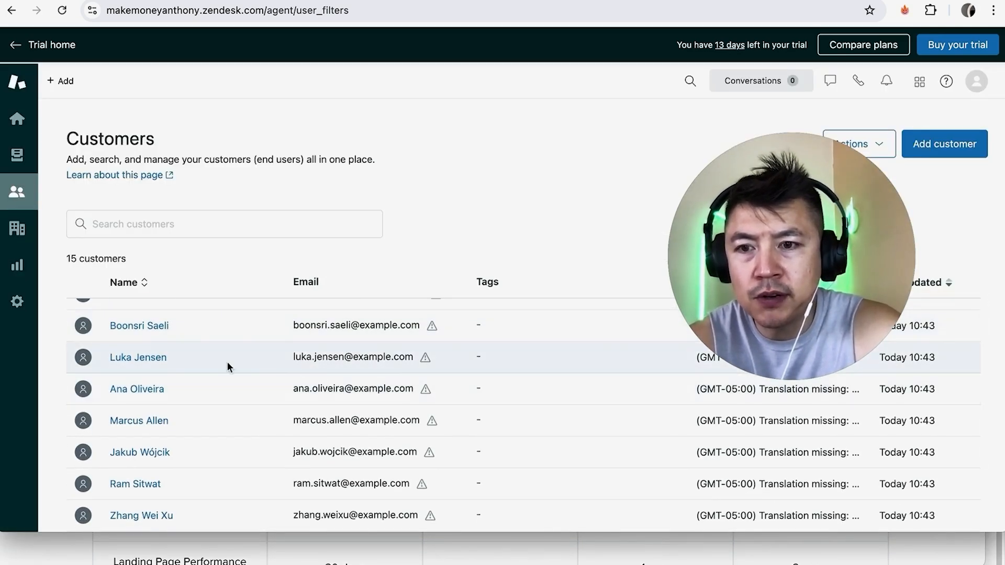
click(137, 357)
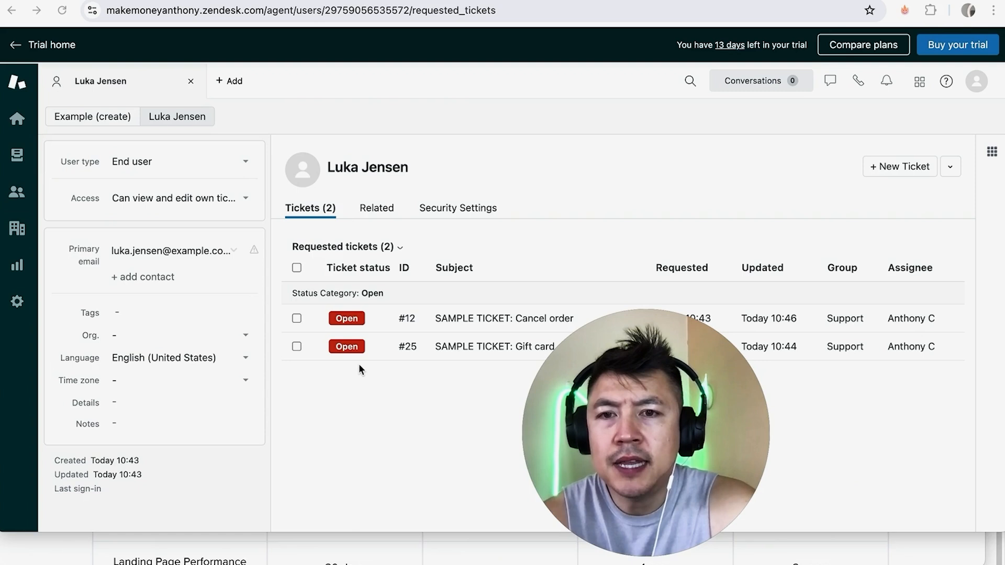
mouse_move(432, 352)
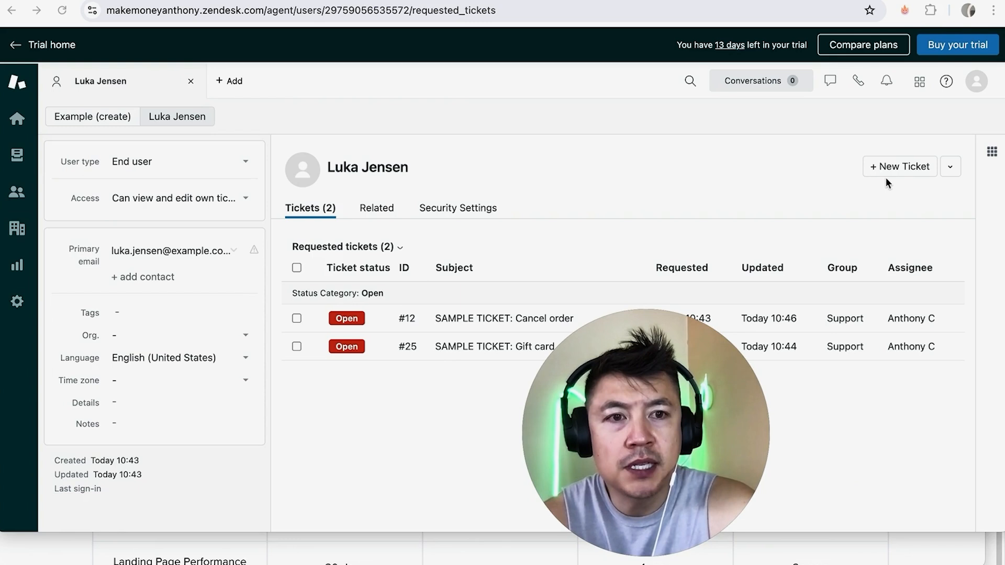
click(899, 166)
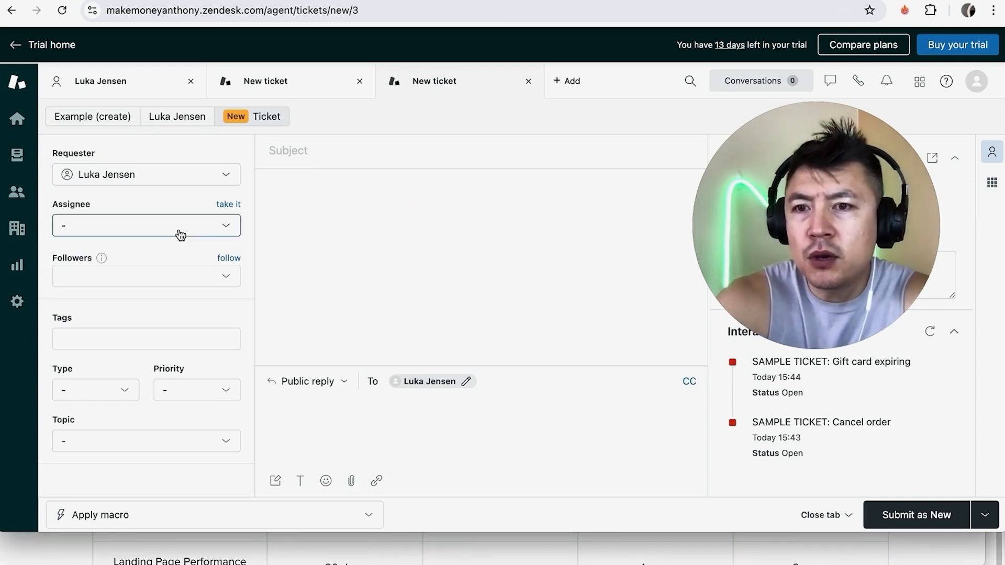
click(145, 225)
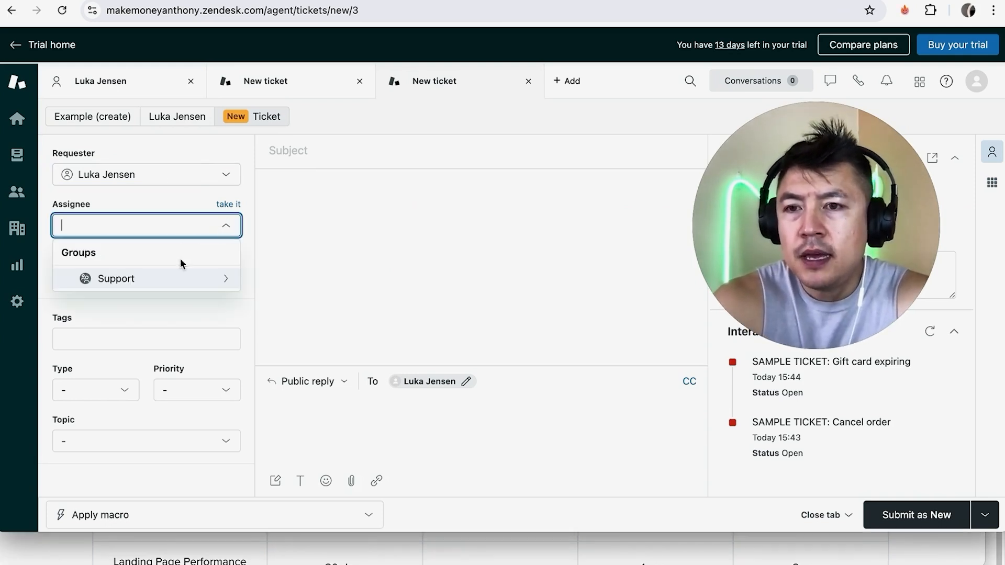
click(116, 279)
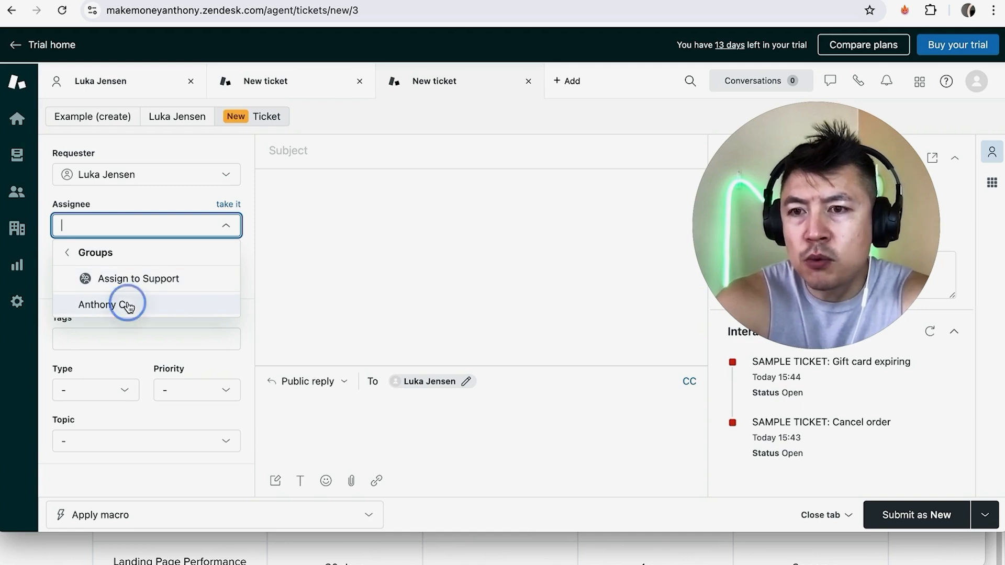
click(105, 304)
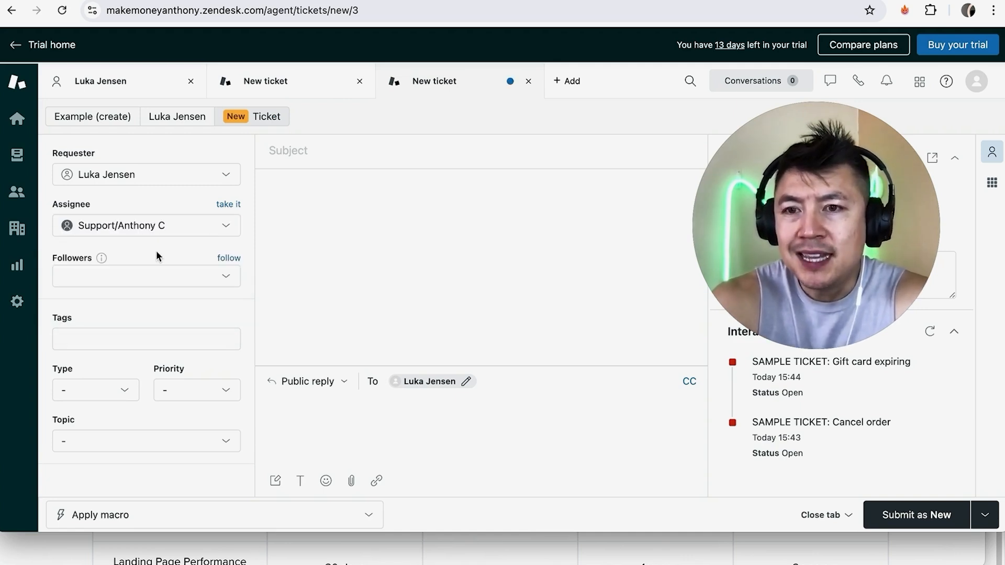
click(145, 276)
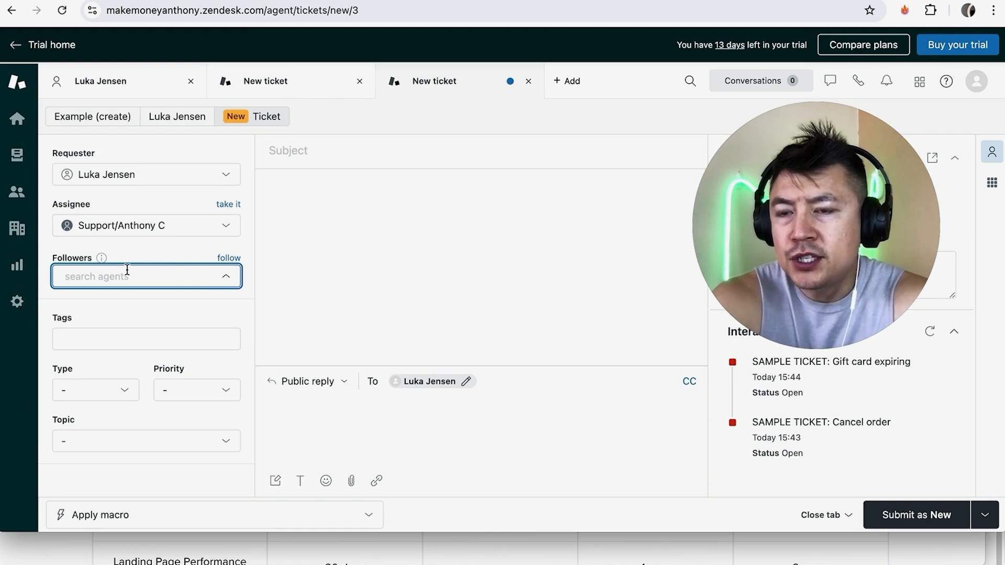
click(145, 338)
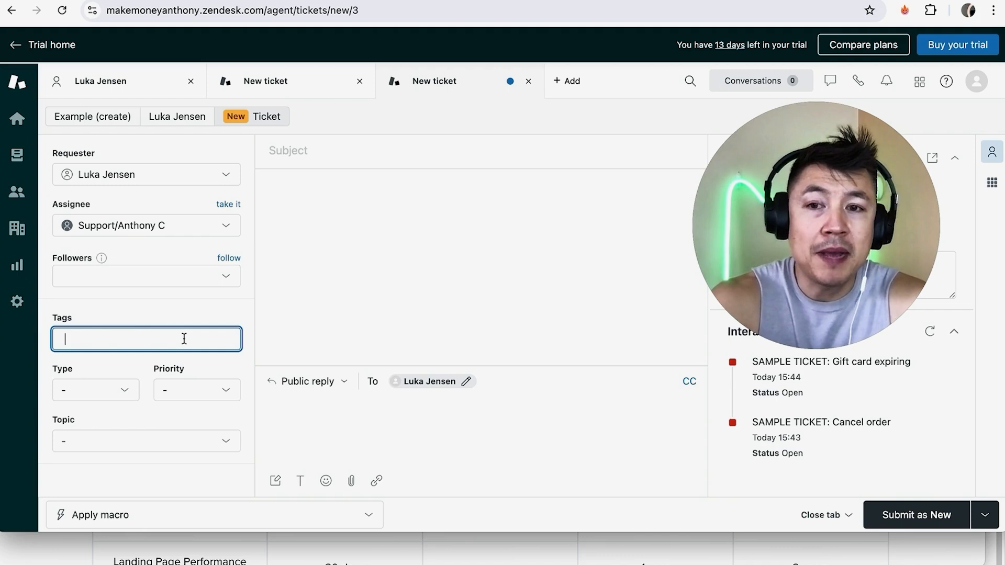
mouse_move(171, 327)
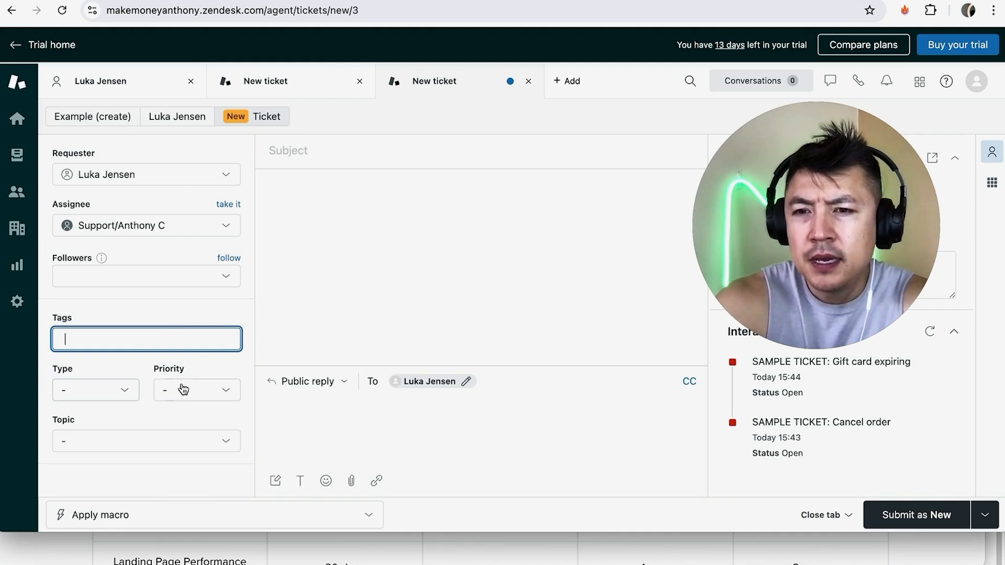
- Set priority Urgent, type Problem and topic Other on the ticket
click(196, 390)
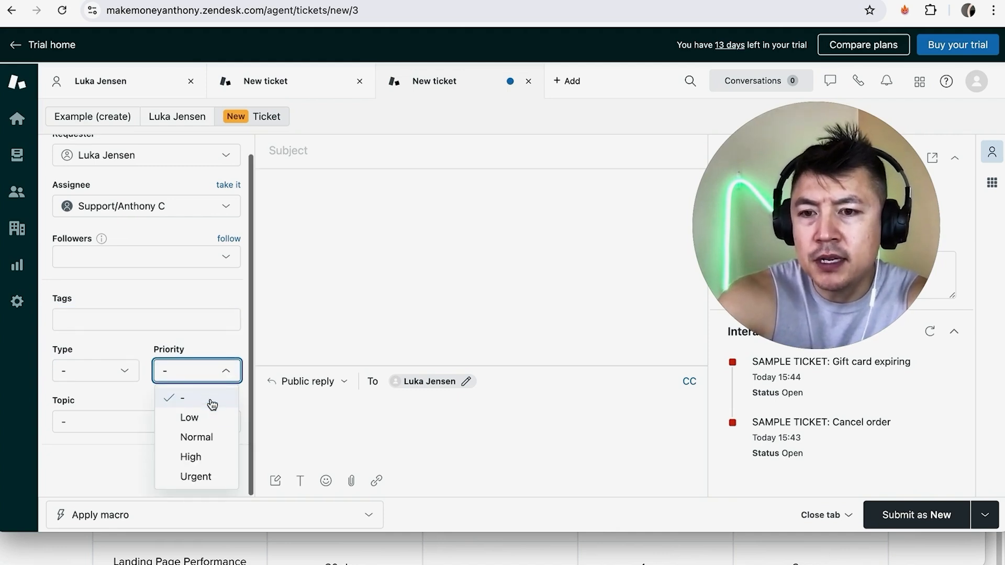
click(196, 476)
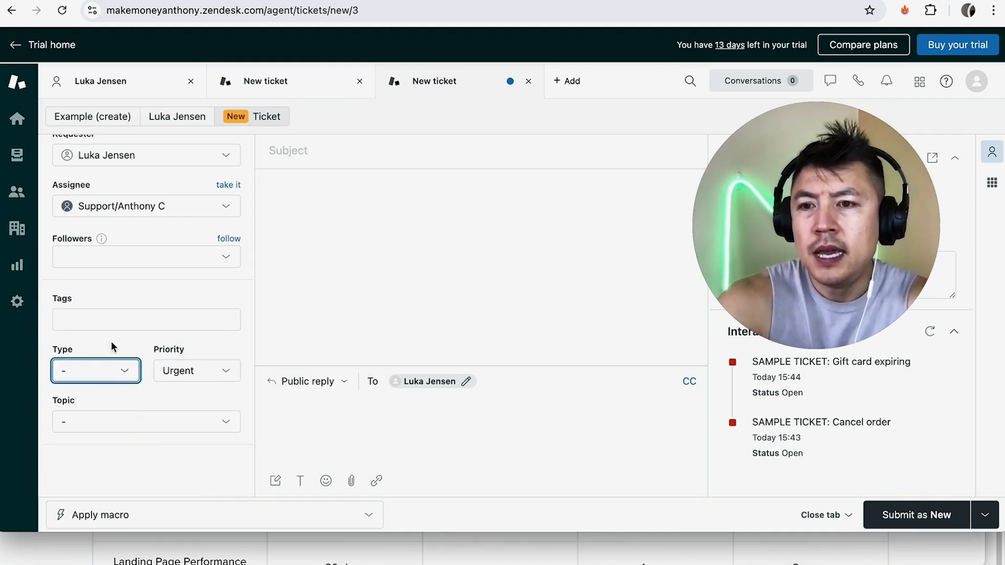
click(95, 370)
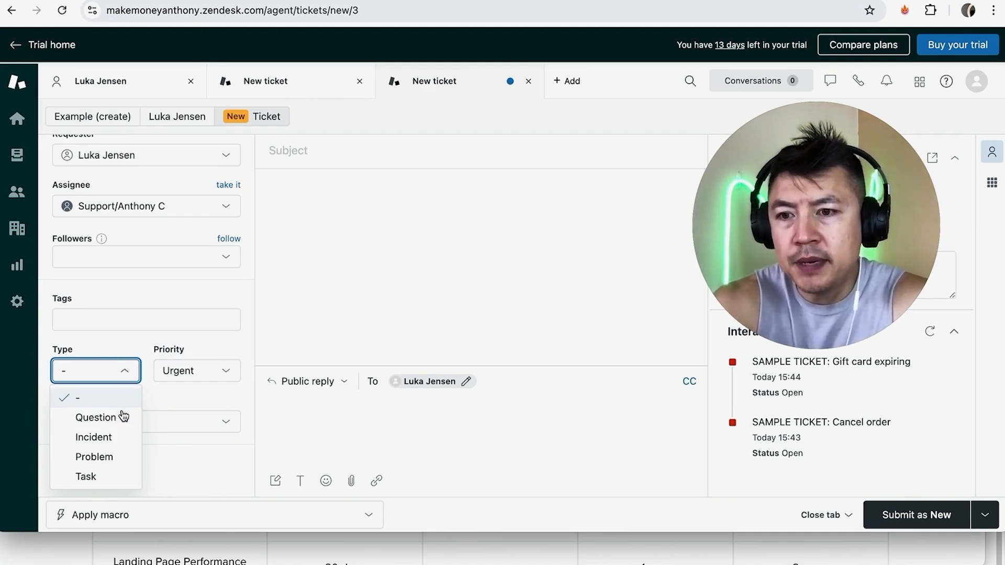
click(93, 458)
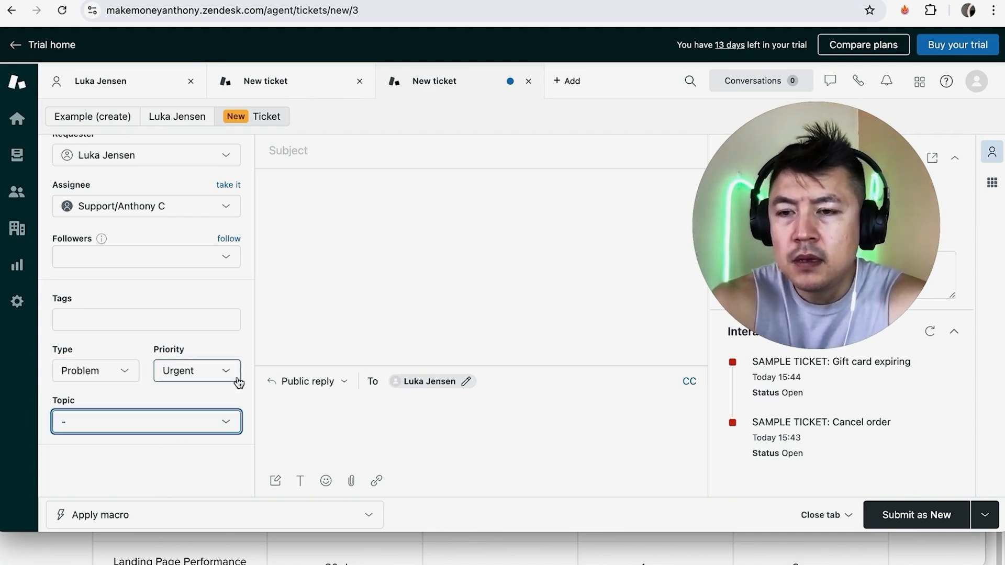
click(145, 420)
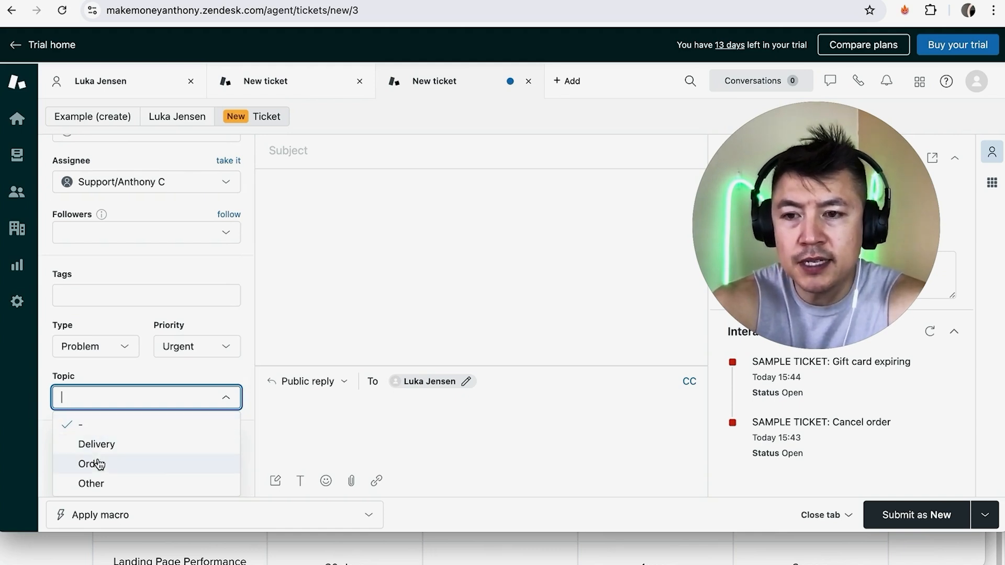
click(90, 483)
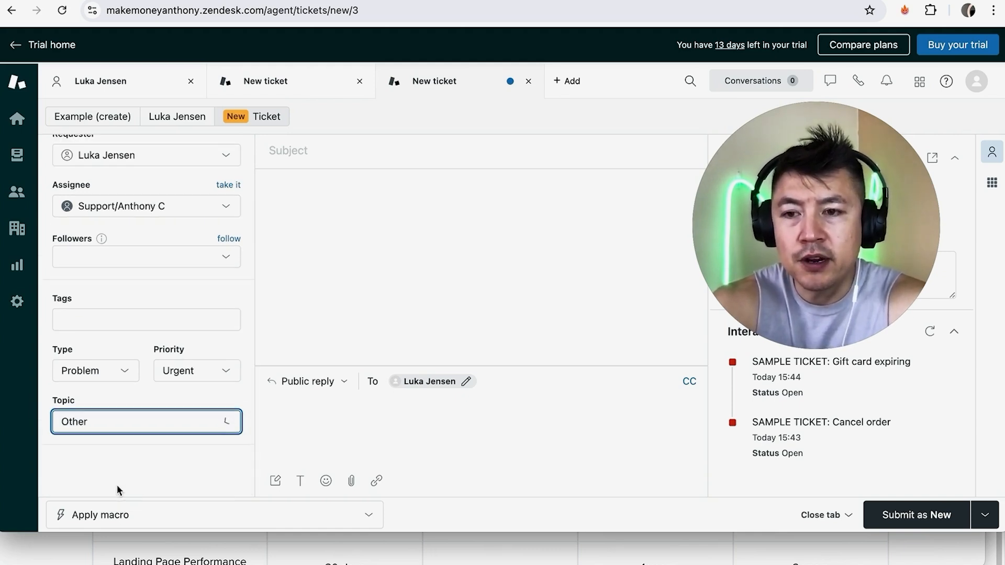
click(477, 150)
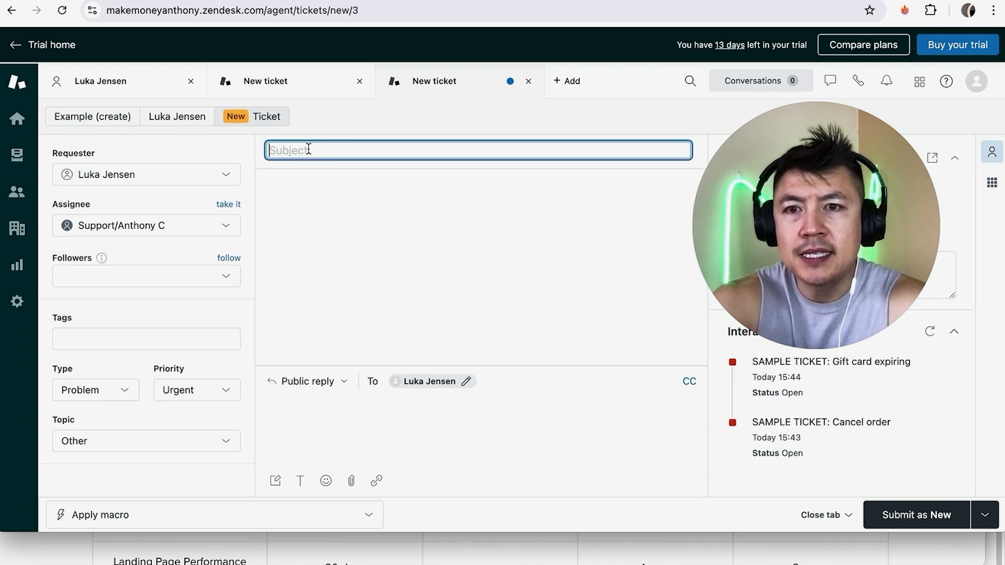
- Enter subject 'Order Not received - 3 days late' and a shipping-refund description, then submit as new
text(ORde)
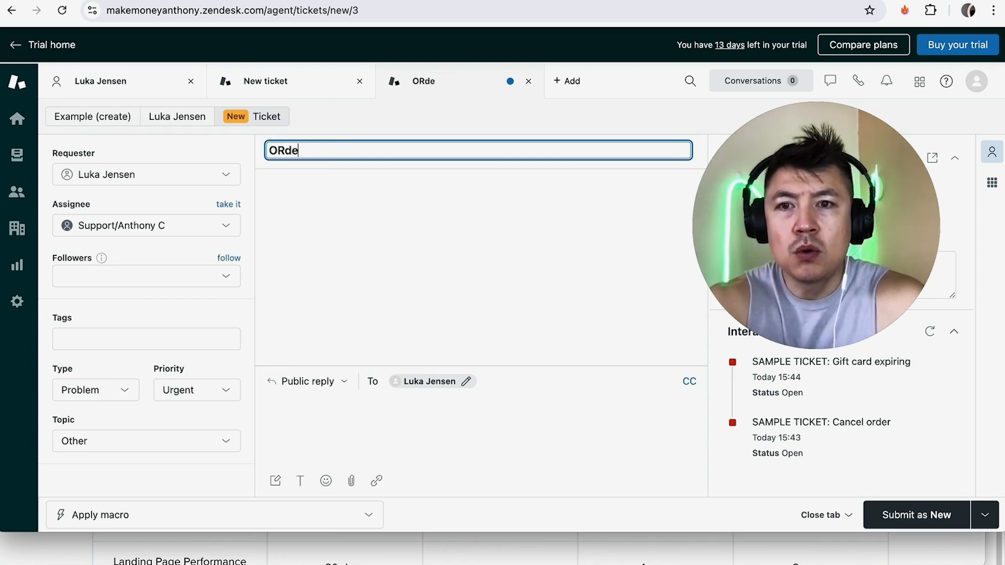
text(Order Not received - 3 days late)
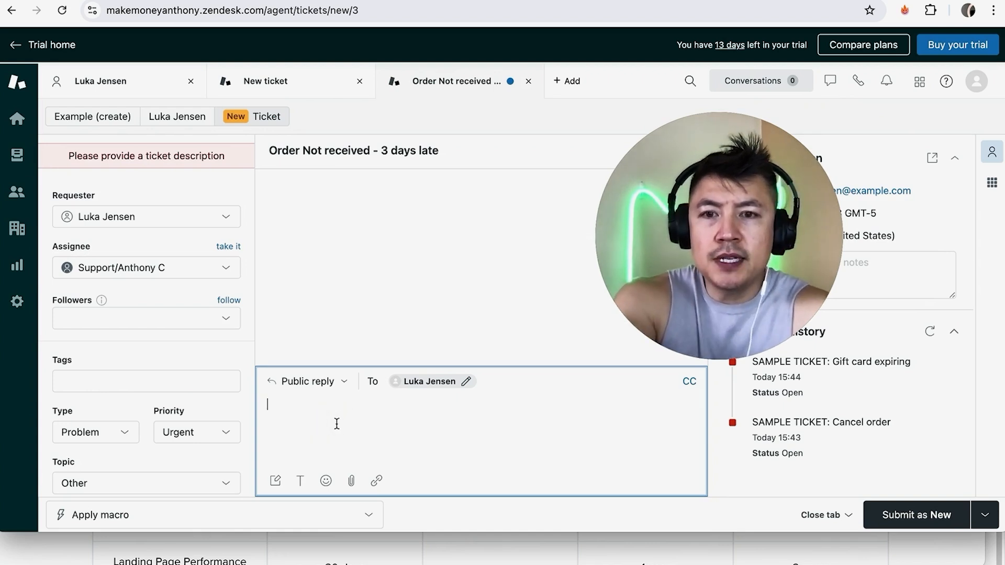
text(Customer called and did not receive order. Wants)
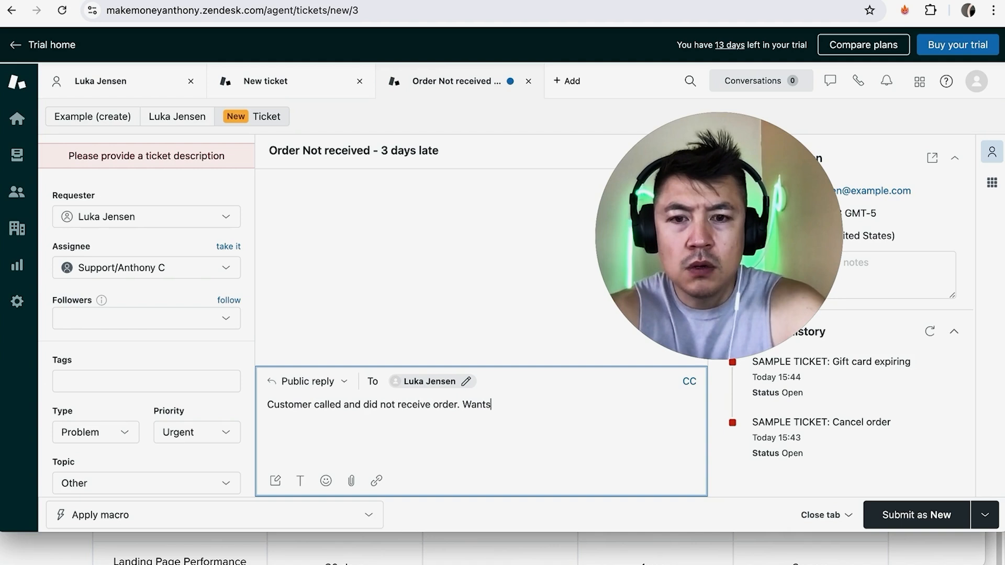
text(a refund for shipping.)
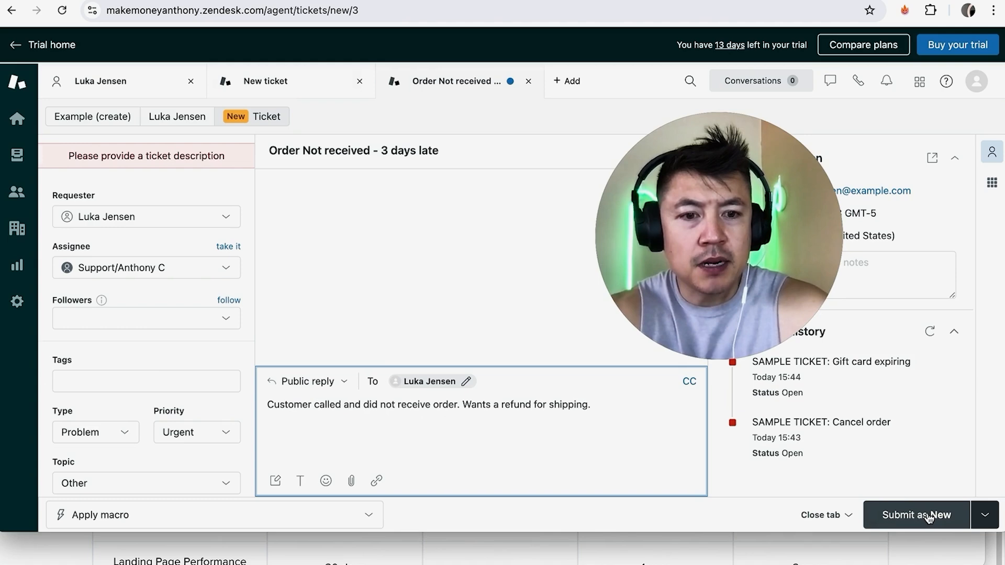
click(527, 81)
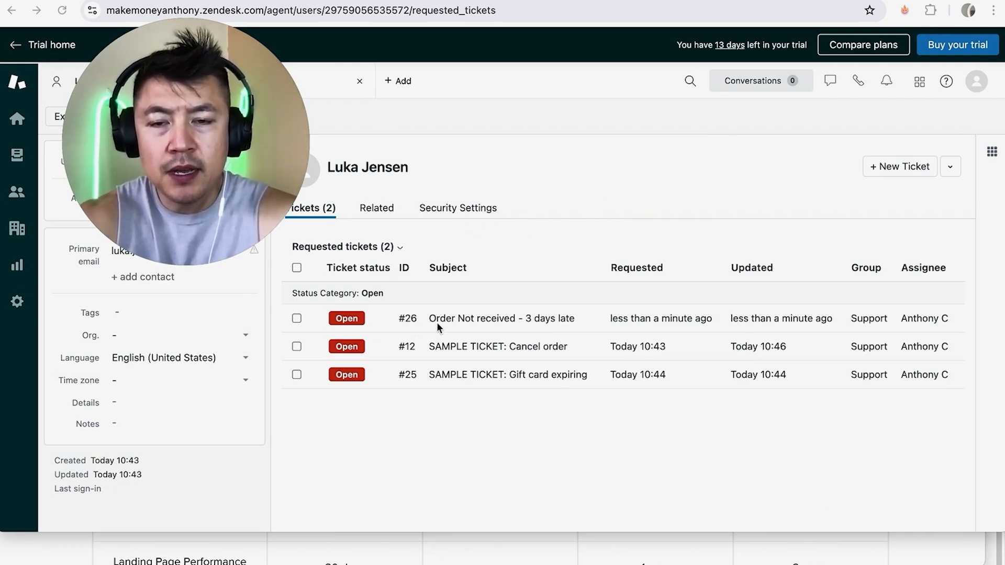
mouse_move(583, 324)
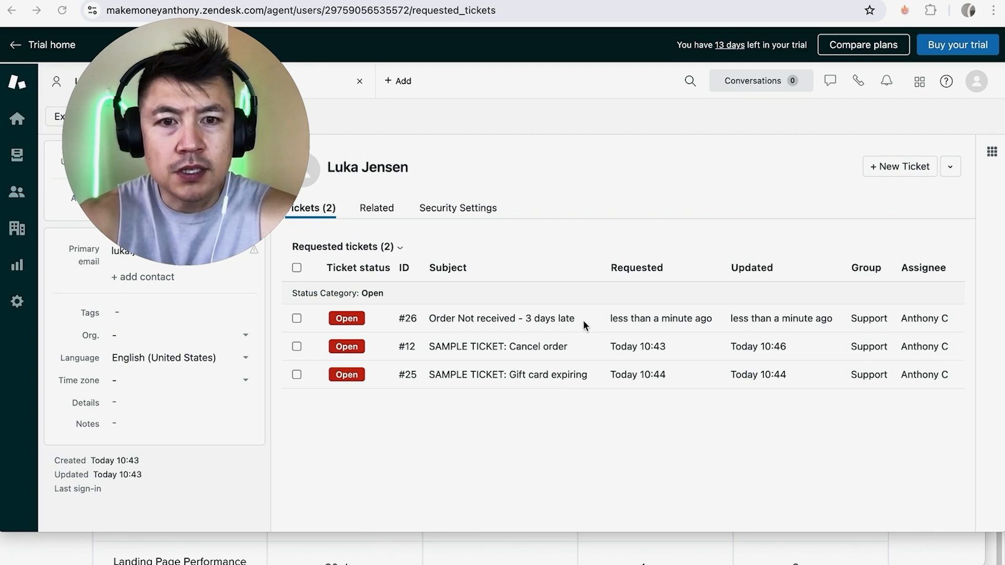